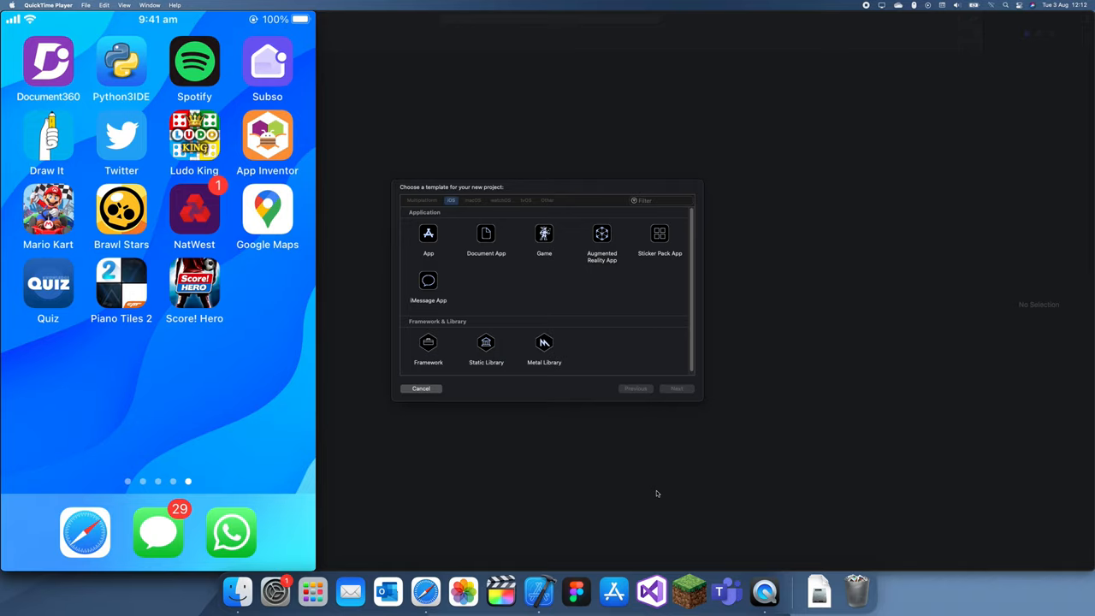
Create an iOS App project named accelerometer_demo with Storyboard and Swift.
left_click(677, 388)
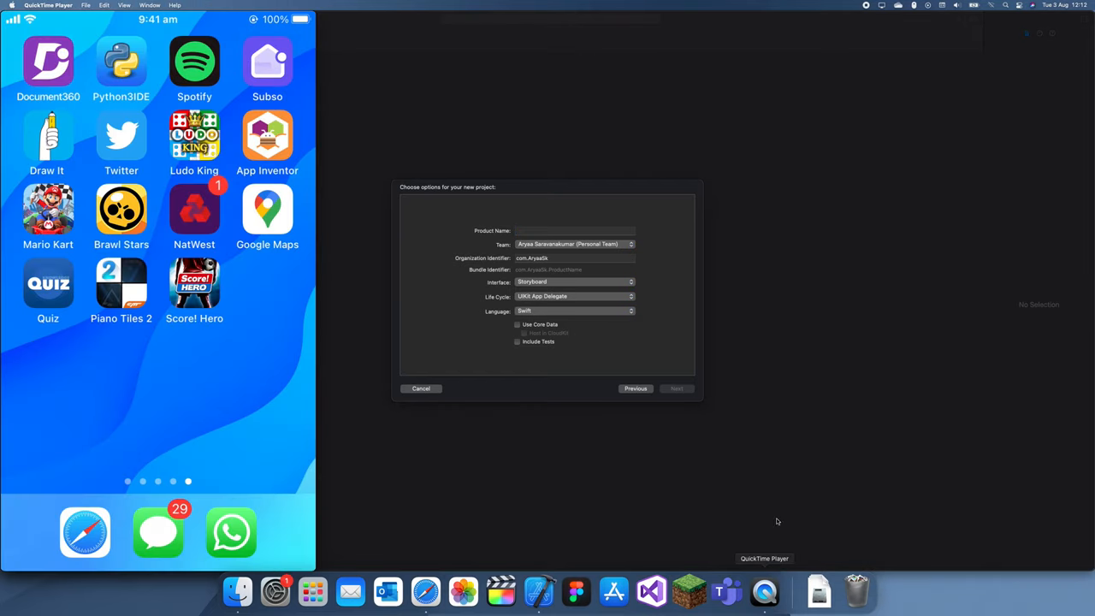
mouse_move(674, 442)
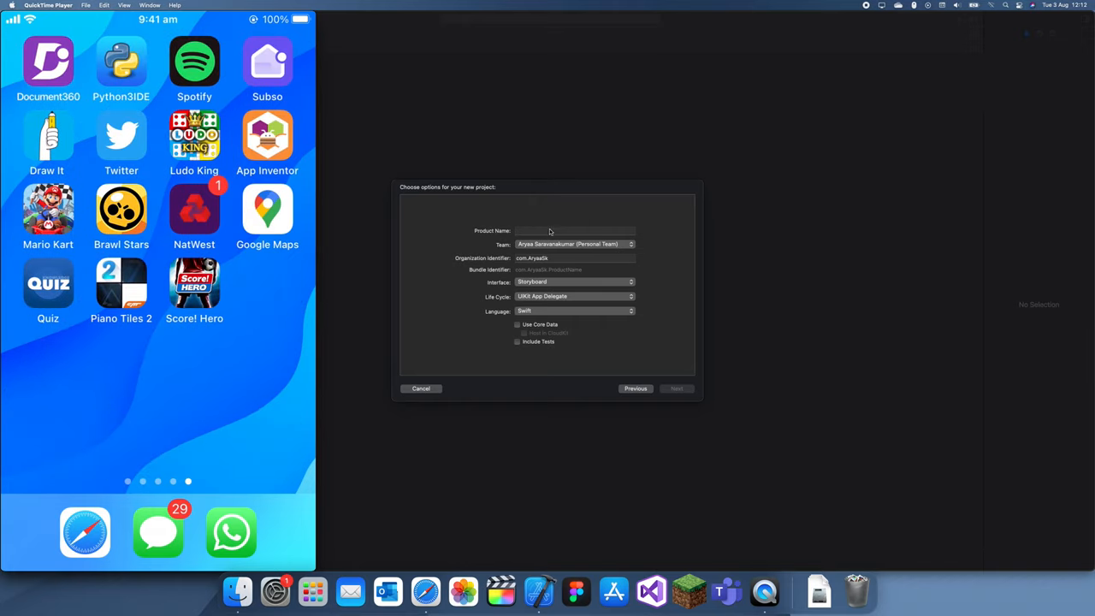
left_click(573, 230)
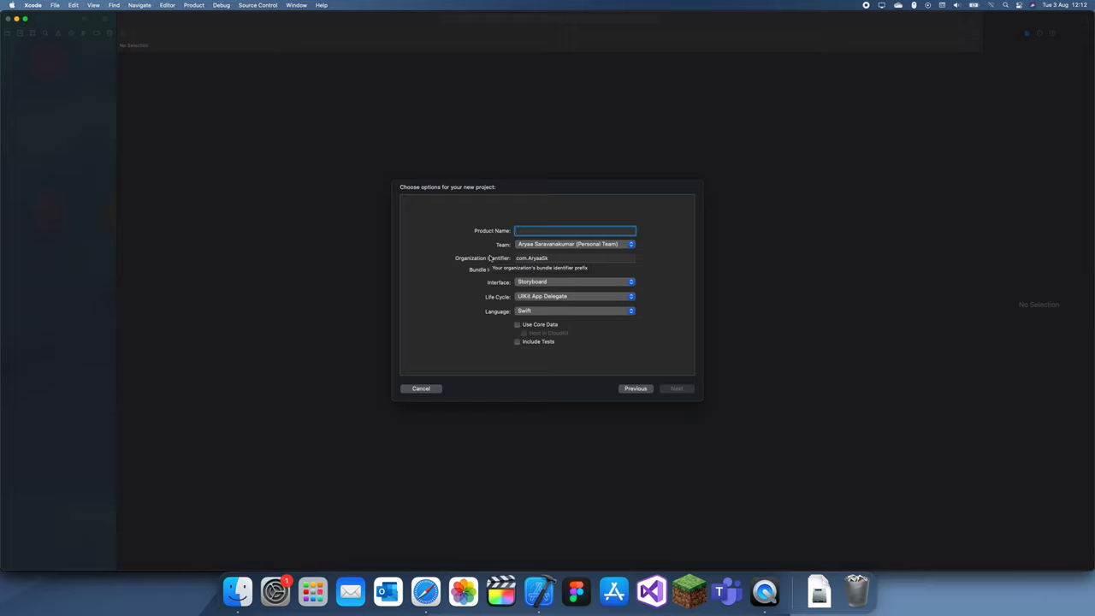
type("acceler")
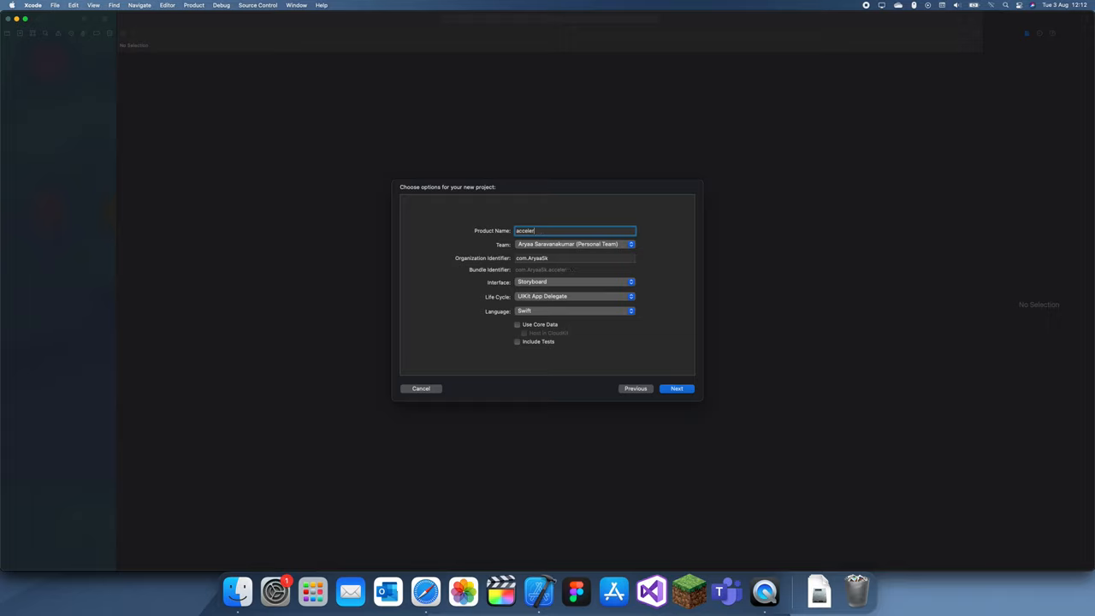
type("ometer")
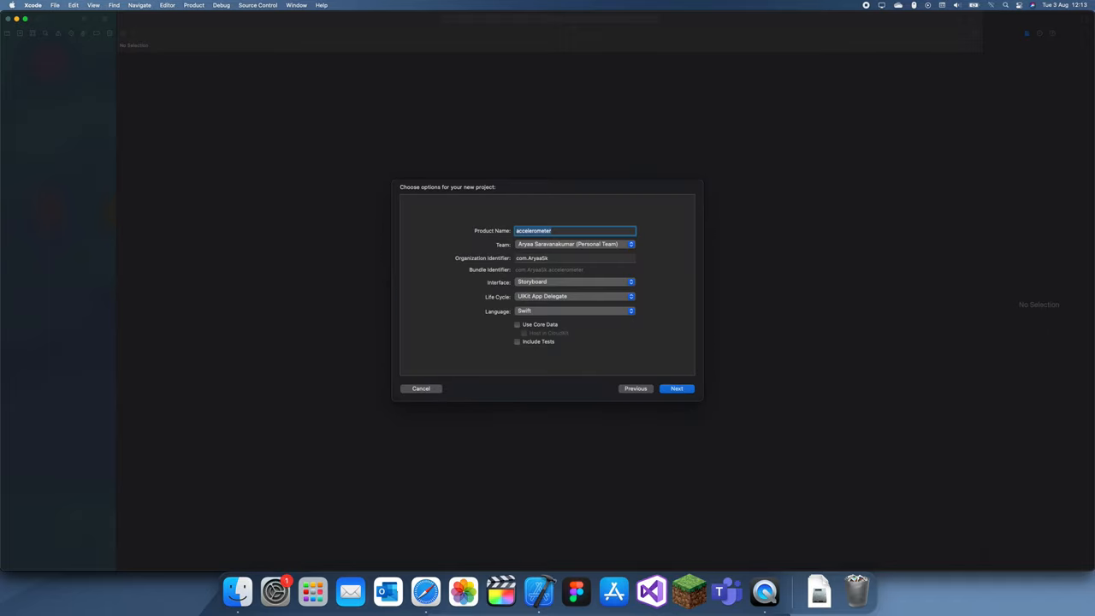
left_click(677, 388)
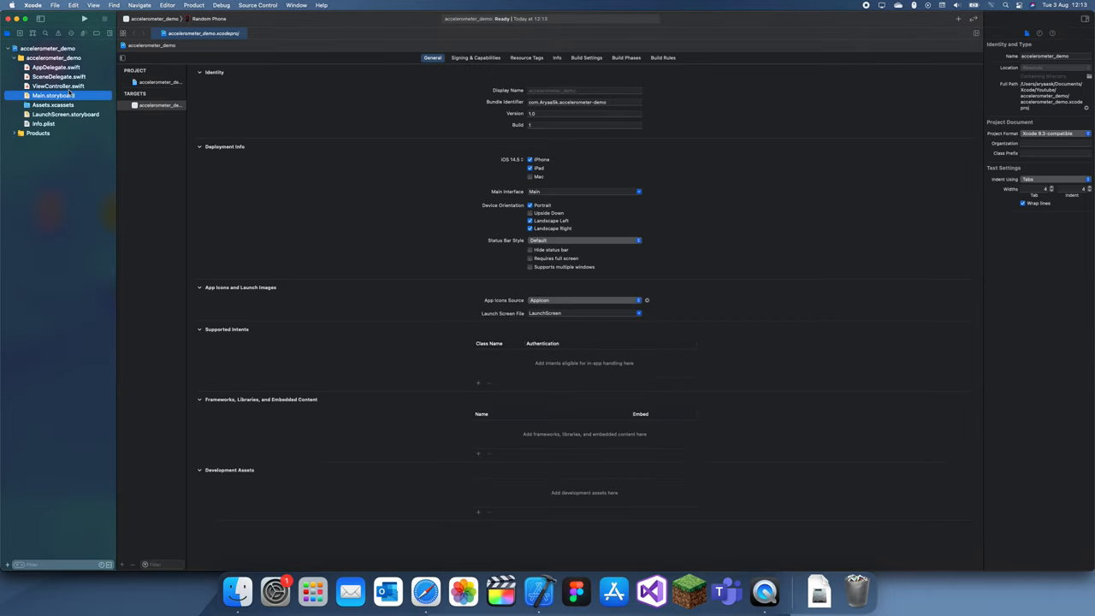
In Main.storyboard, centre the 'Accelerometer X Axis' label horizontally and vertically.
left_click(58, 86)
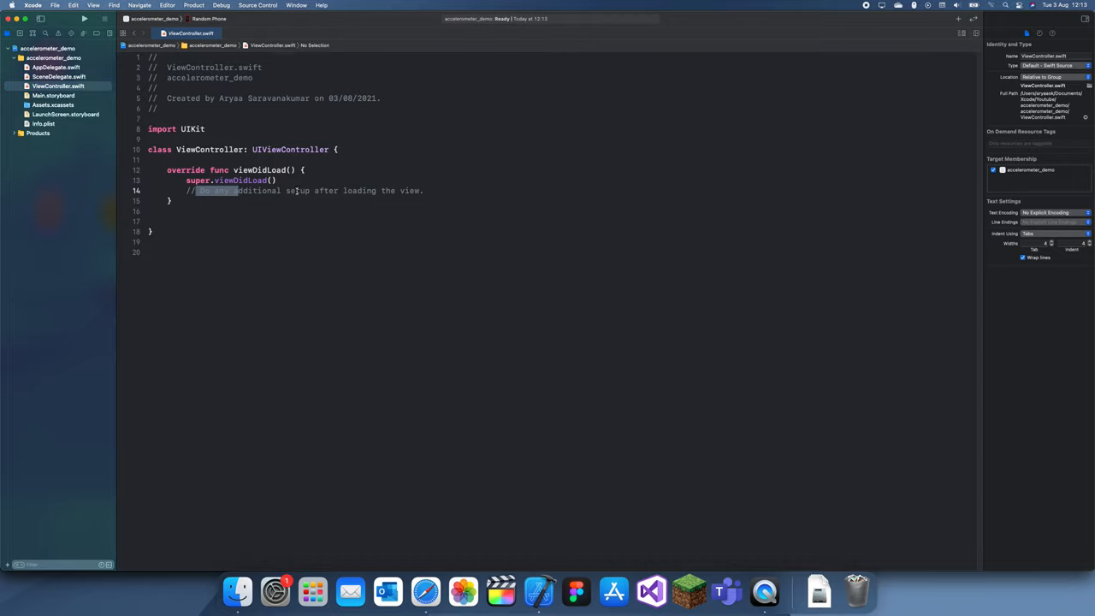
left_click(53, 95)
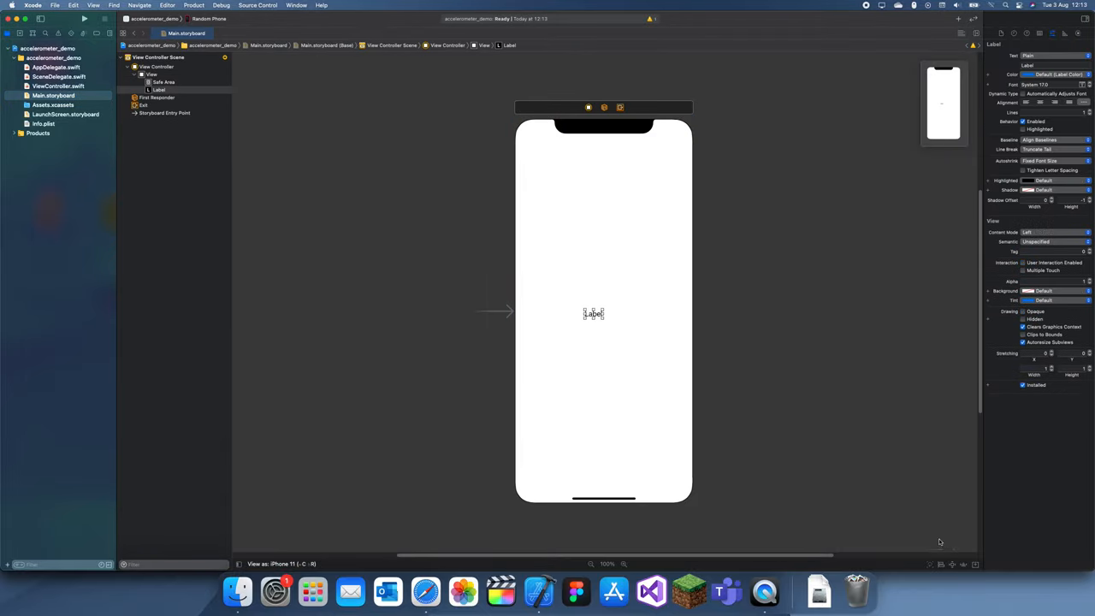
left_click(941, 564)
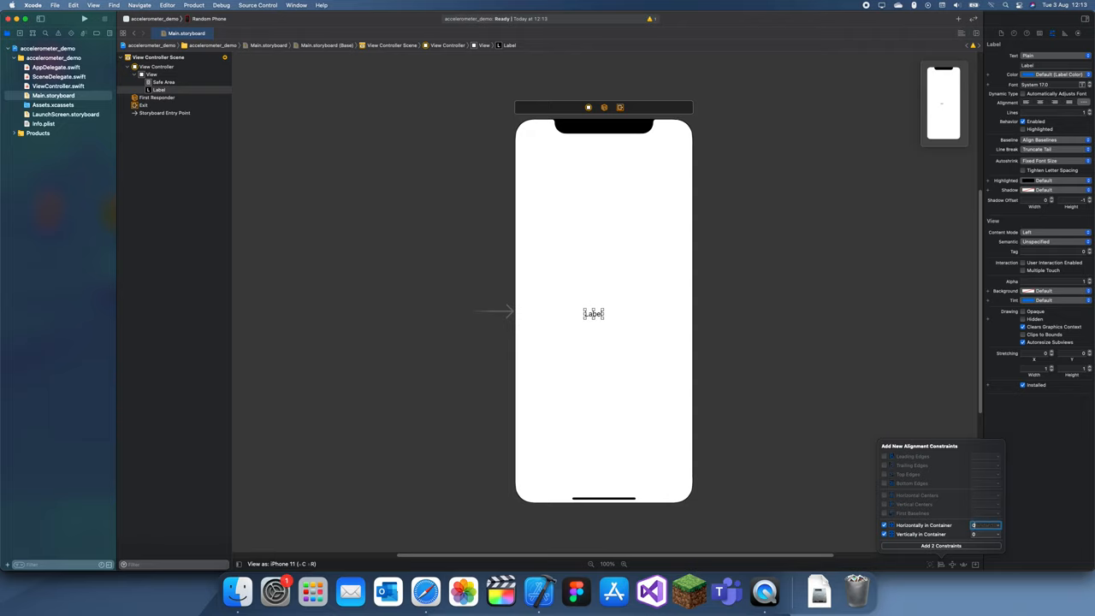
left_click(940, 546)
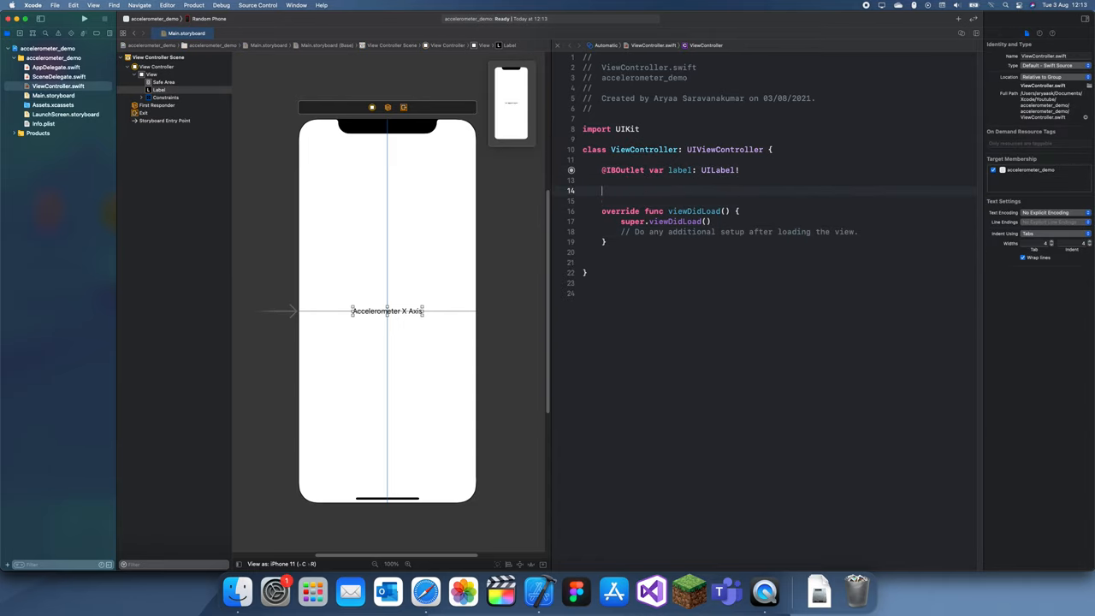
Declare 'let movementManager = CMMotionManager()' inside the ViewController class.
type("let movementMan")
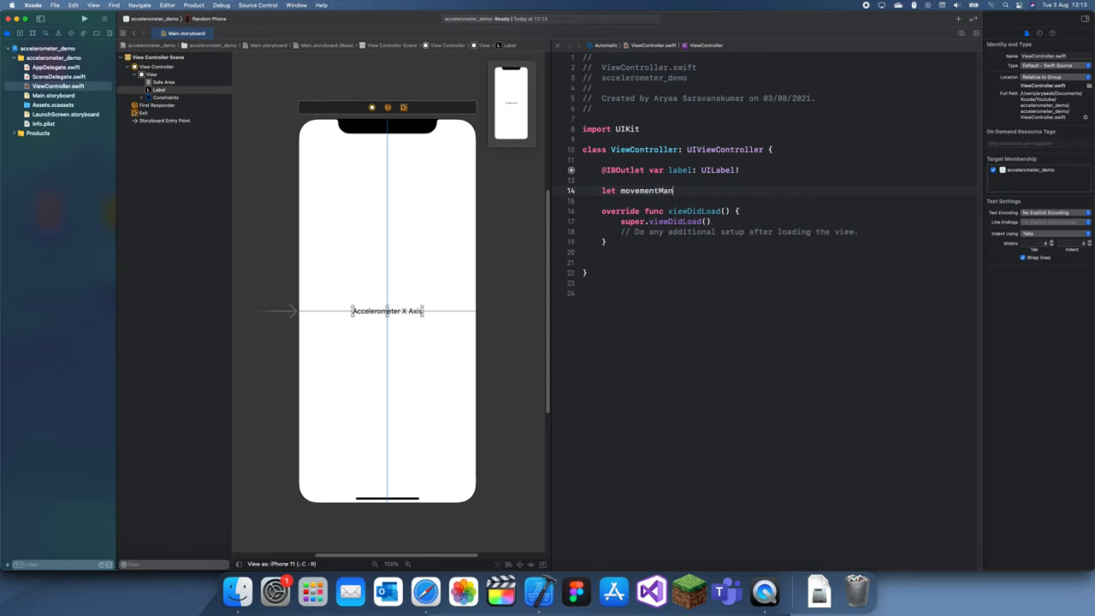
type("g")
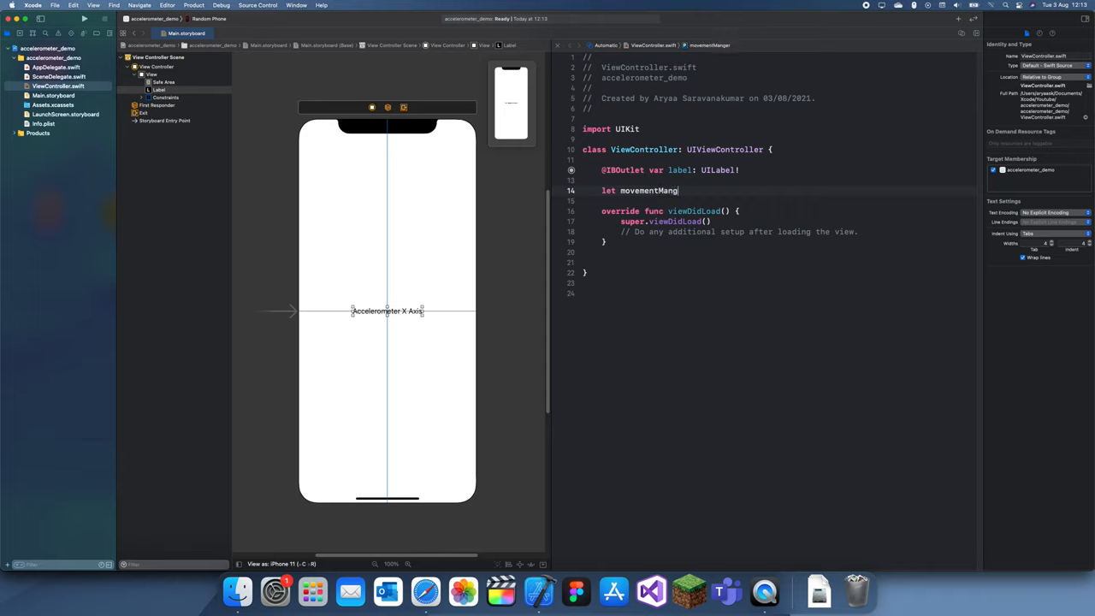
type("er =")
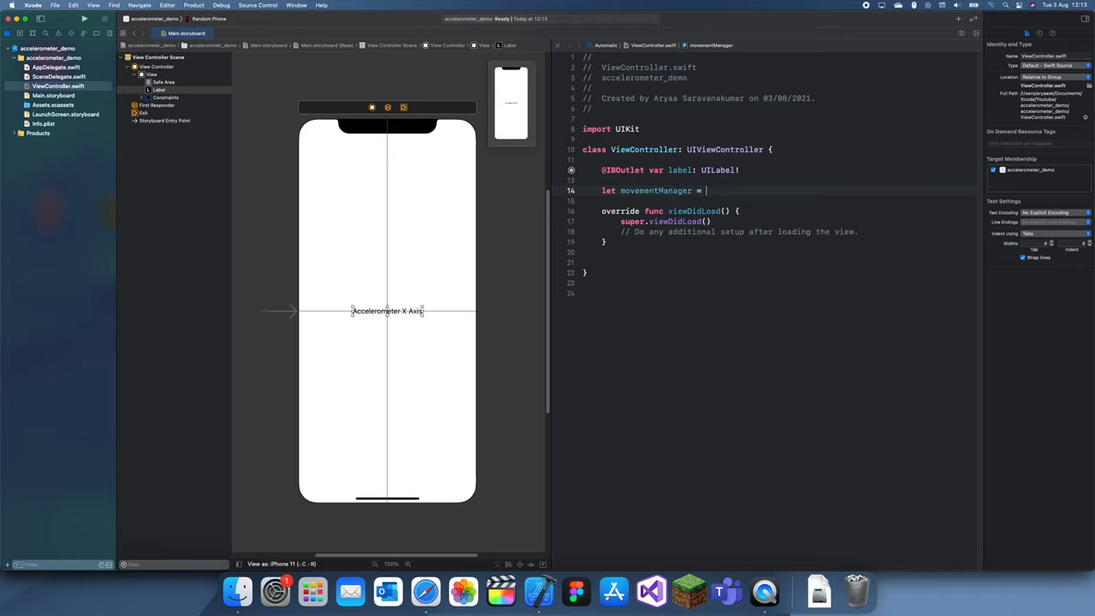
type("CMMotionMa")
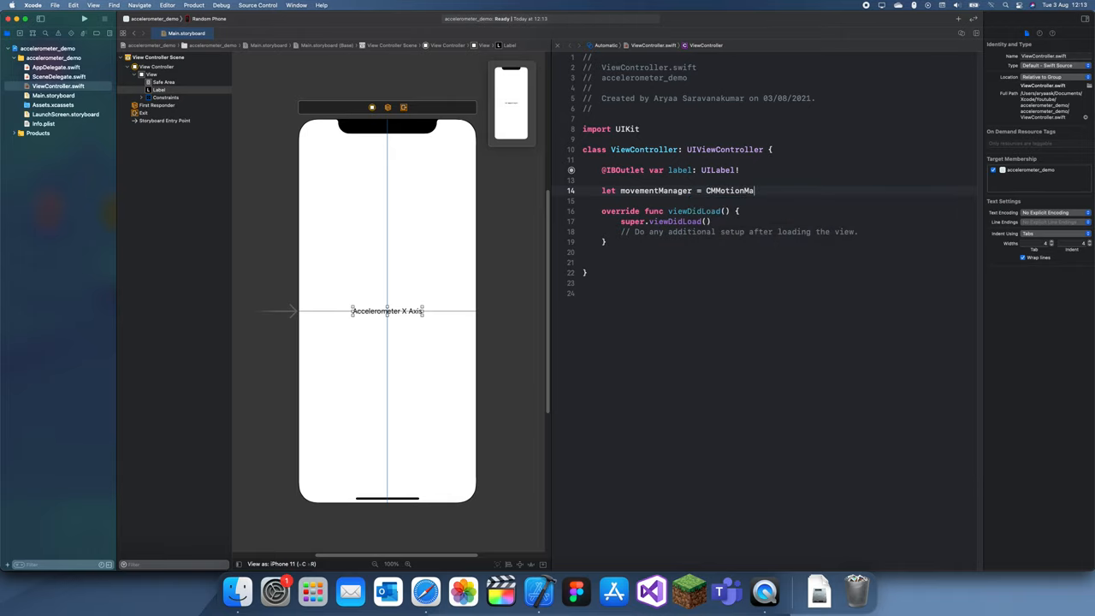
type("ii")
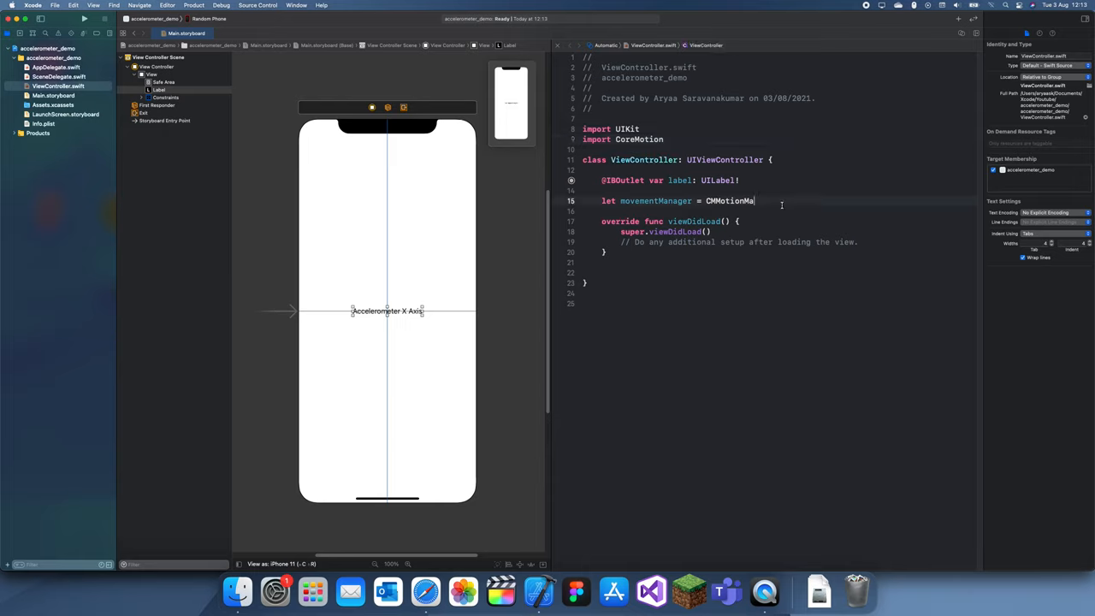
type("()")
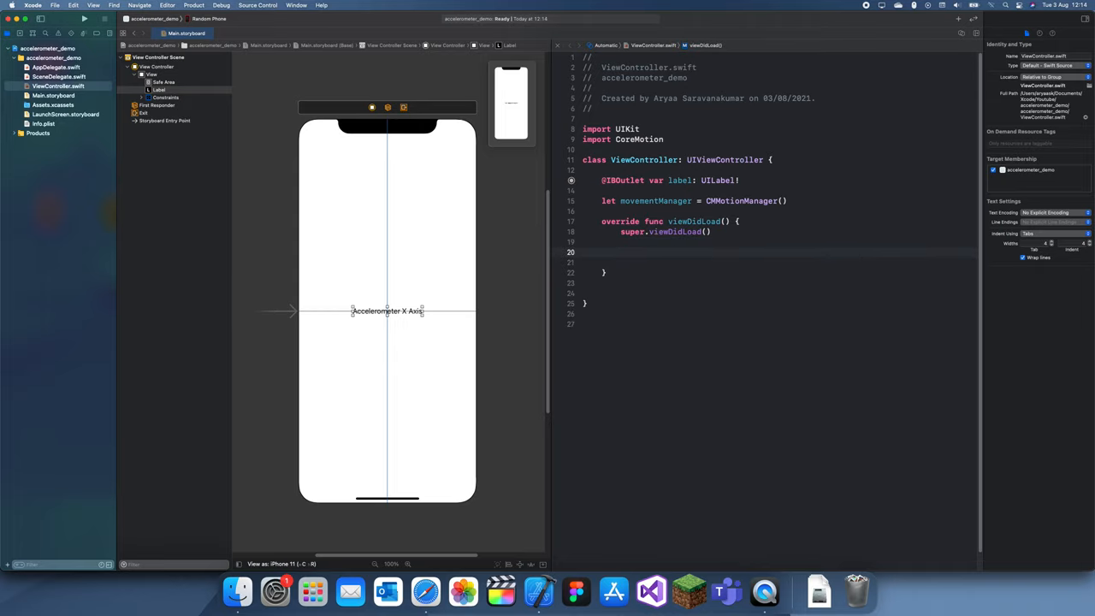
In viewDidLoad, start accelerometer updates and set movementManager.accelerometerUpdateInterval = 1.
type("movementManager.staer")
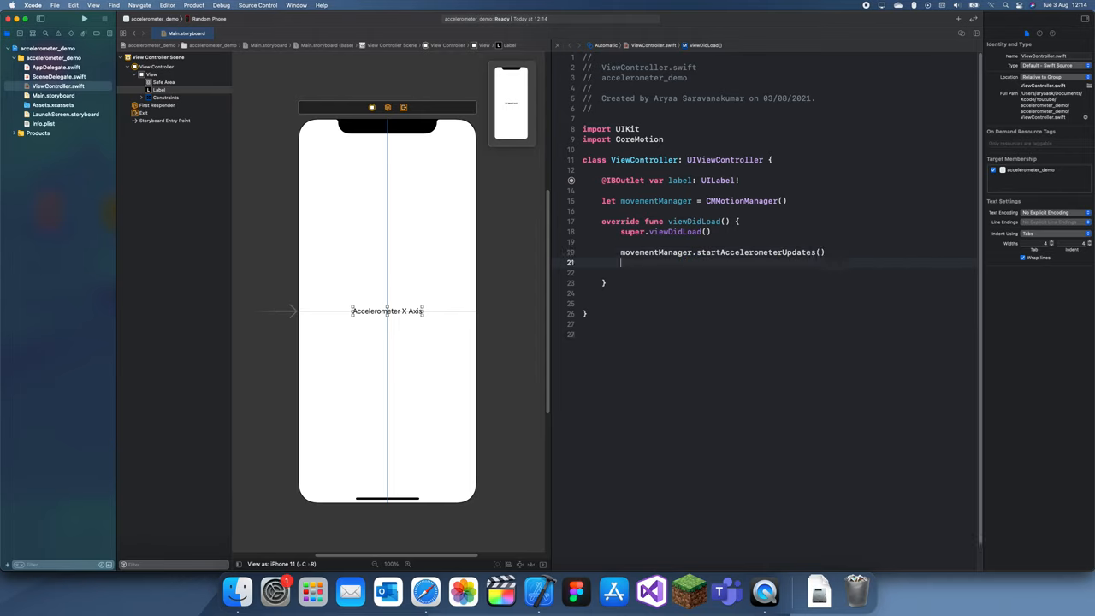
type("movementManager.accelerometerUpdateInterval")
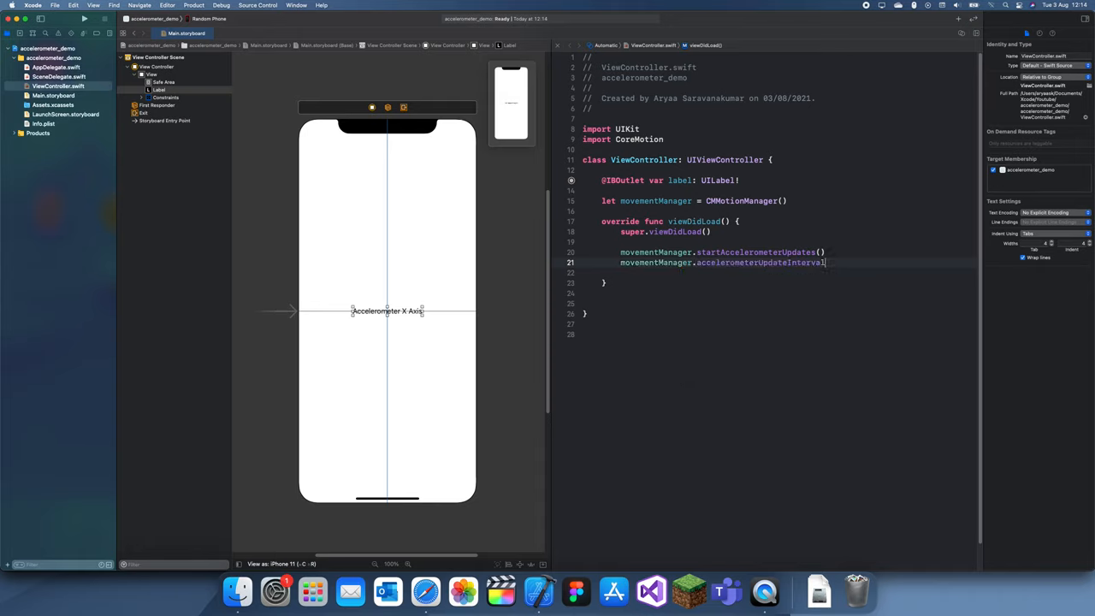
type("=")
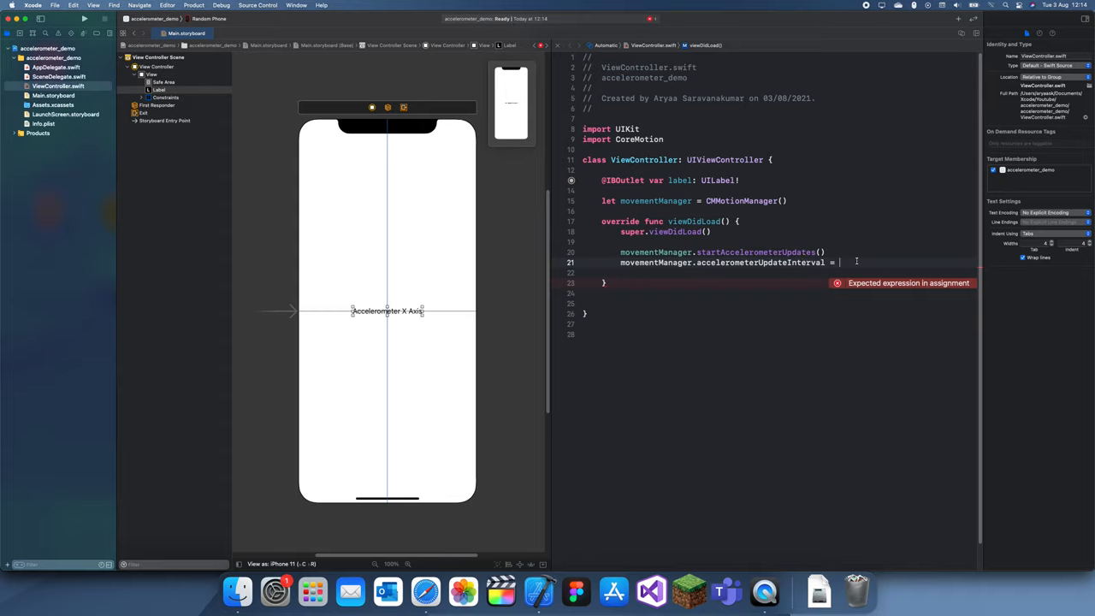
type("1")
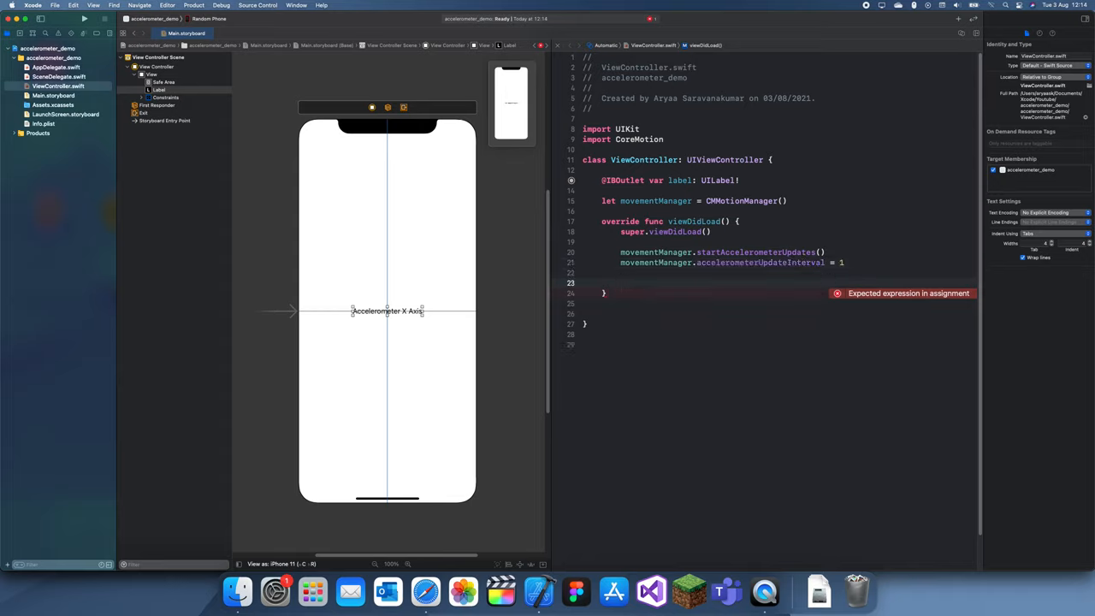
type("Ti")
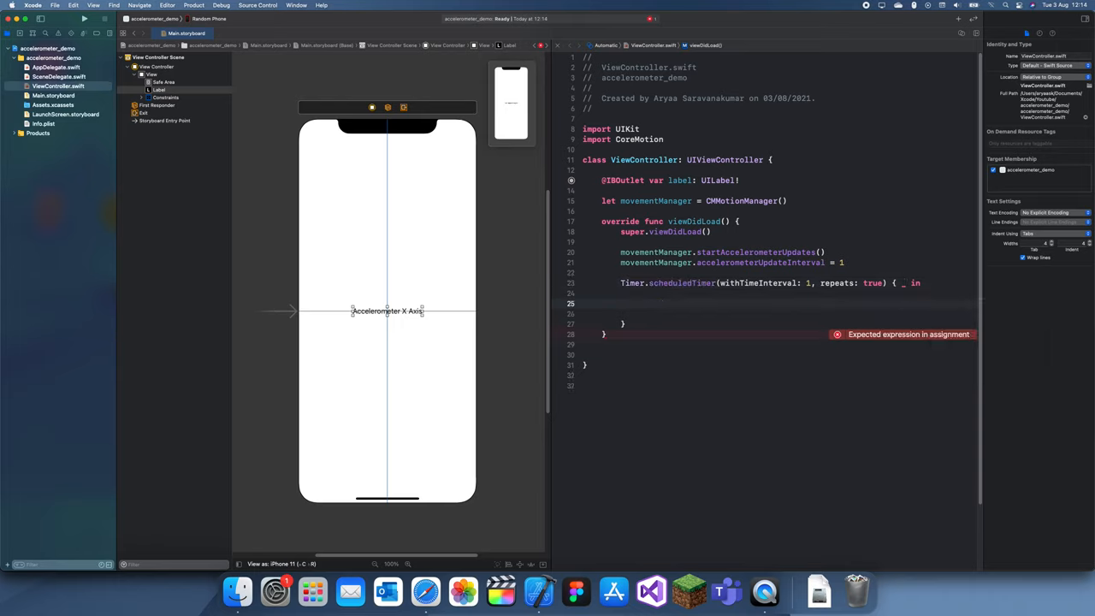
Inside the timer, if let data = self.movementManager.accelerometerData, set label.text = String(...) from it.
type("if let guar")
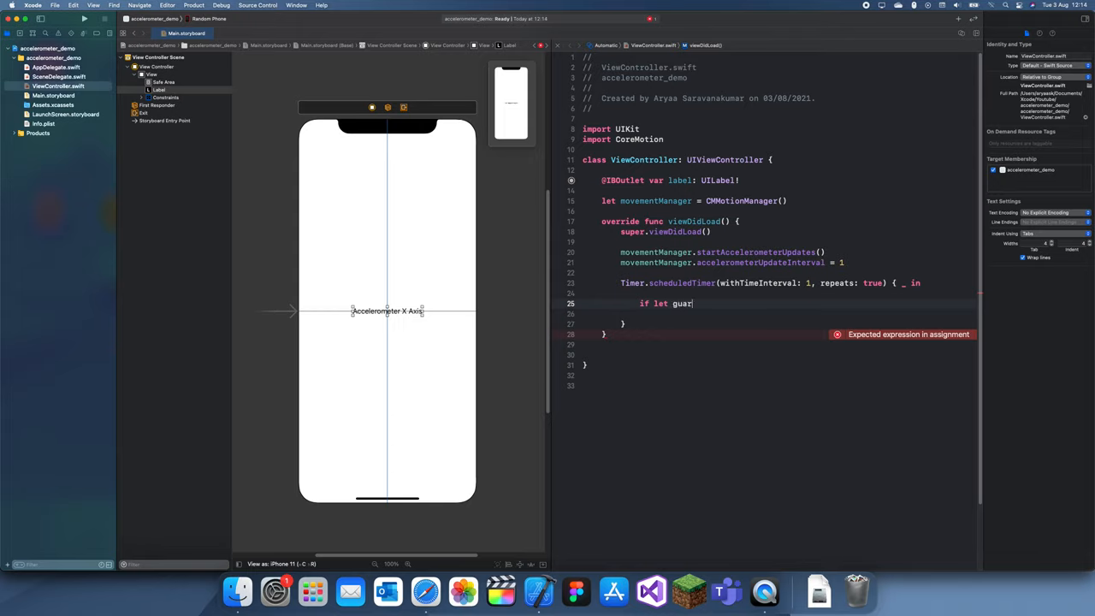
type("data")
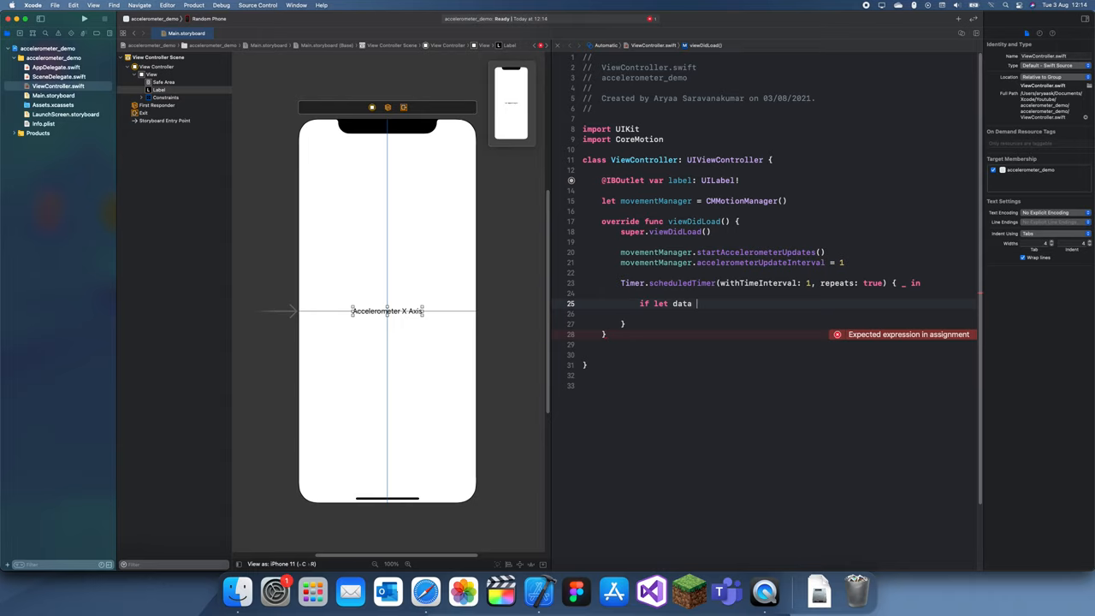
type("self.movementManager.accelerometerData")
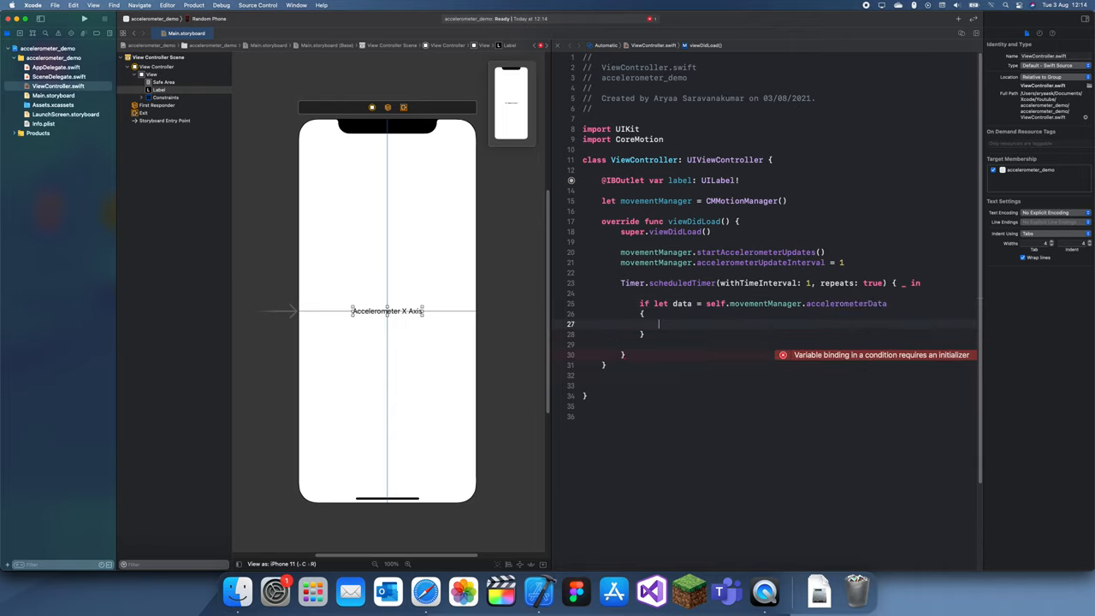
type("label/")
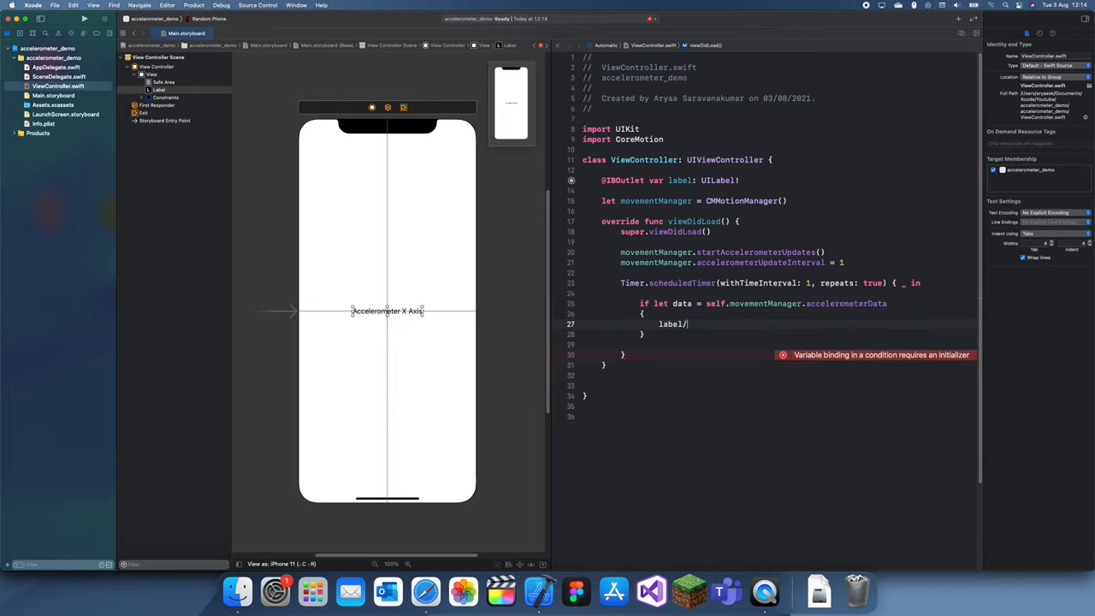
type(".text = String(")
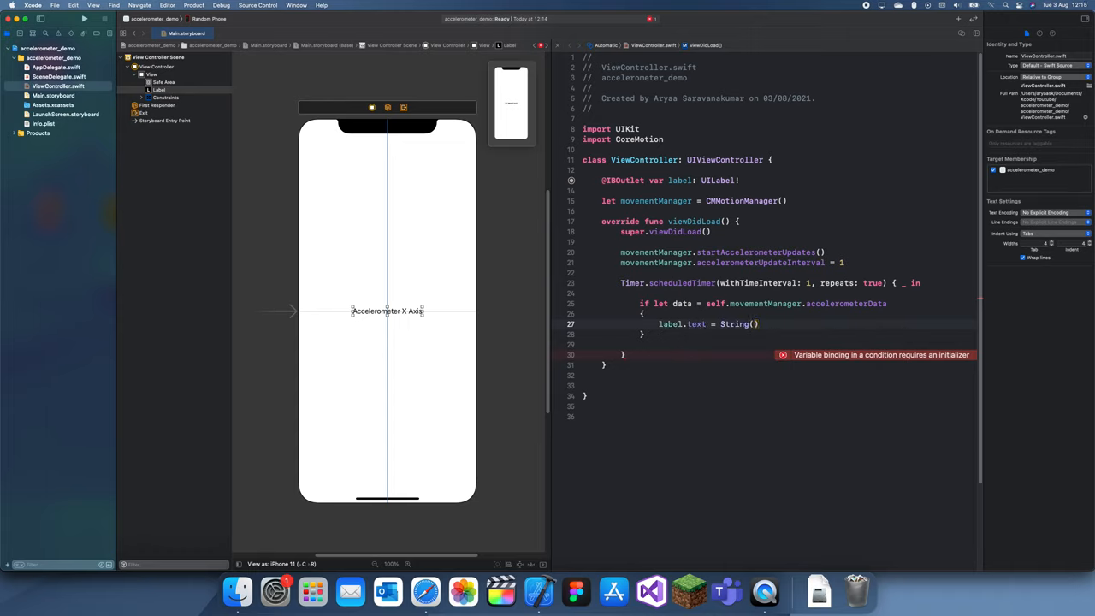
type("mov")
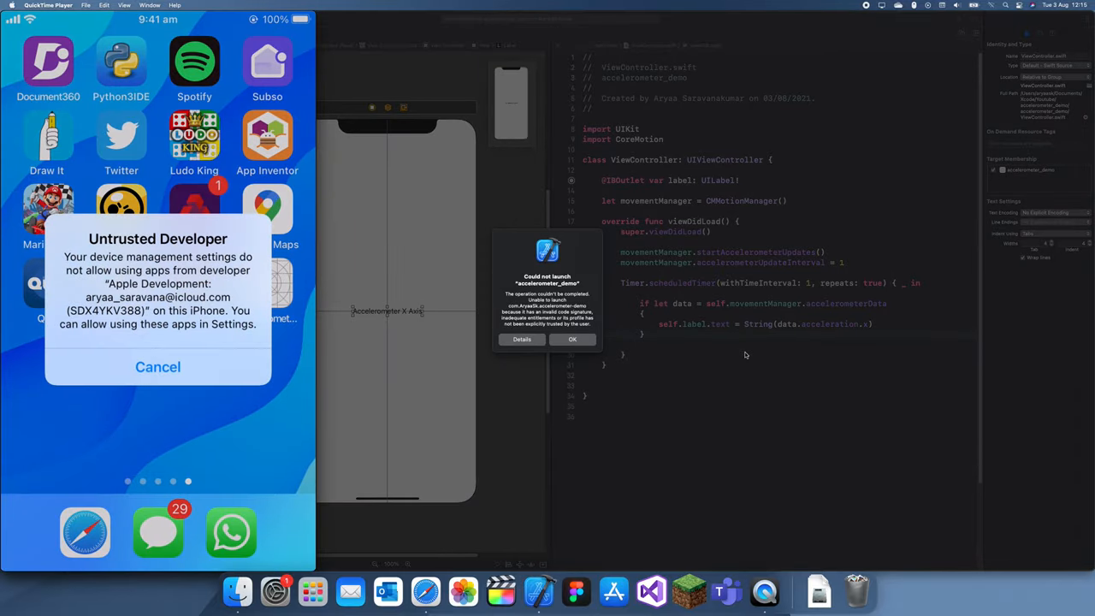
On the iPhone, trust the Apple Development developer in Settings > General and dismiss the failed-launch message.
left_click(157, 367)
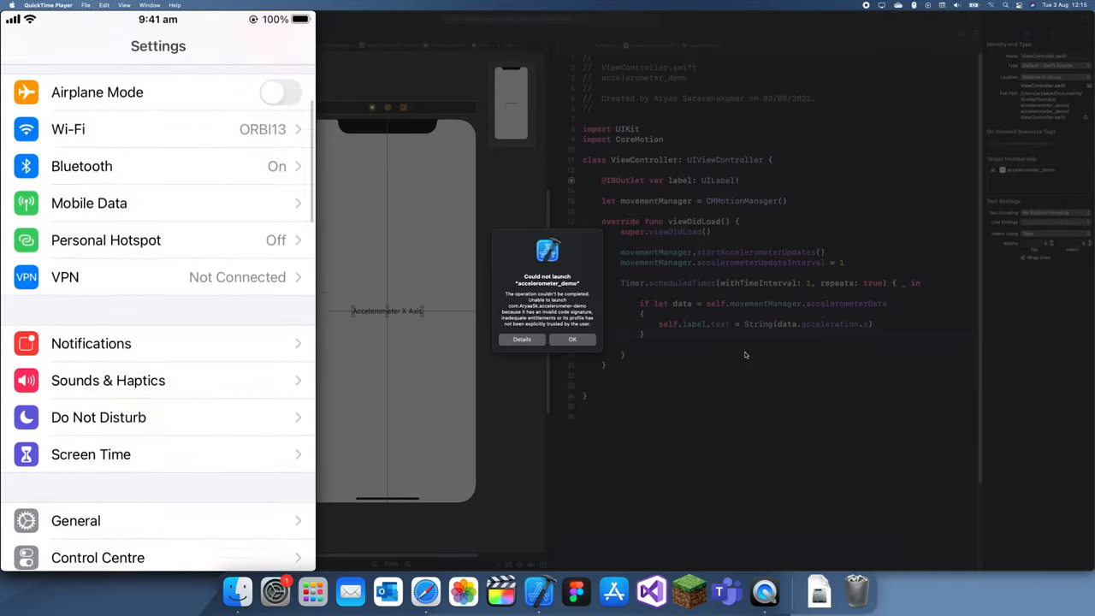
left_click(76, 520)
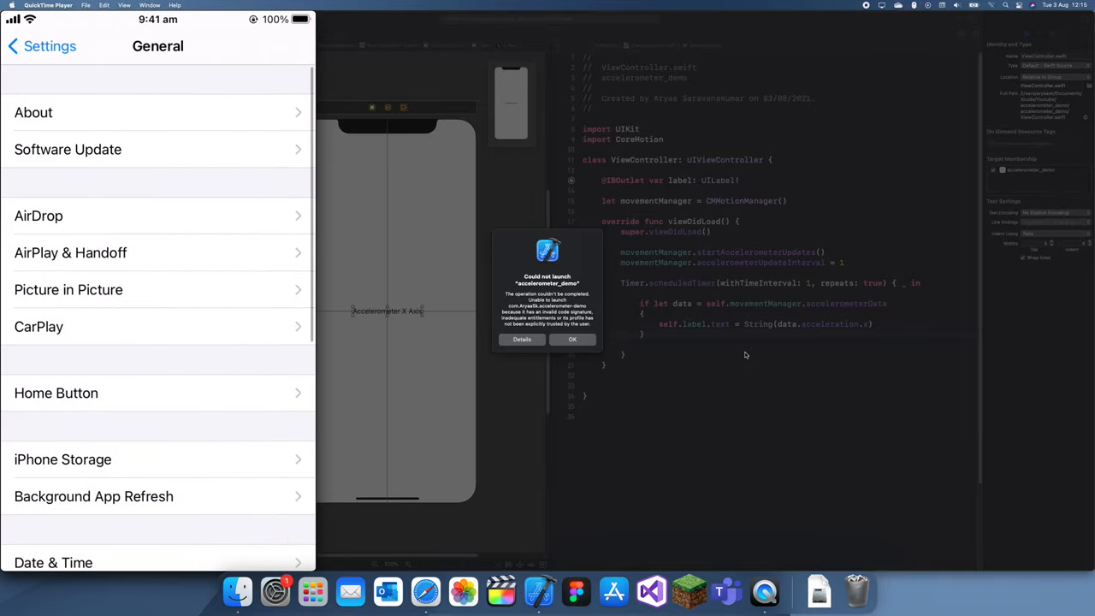
scroll("down", 3)
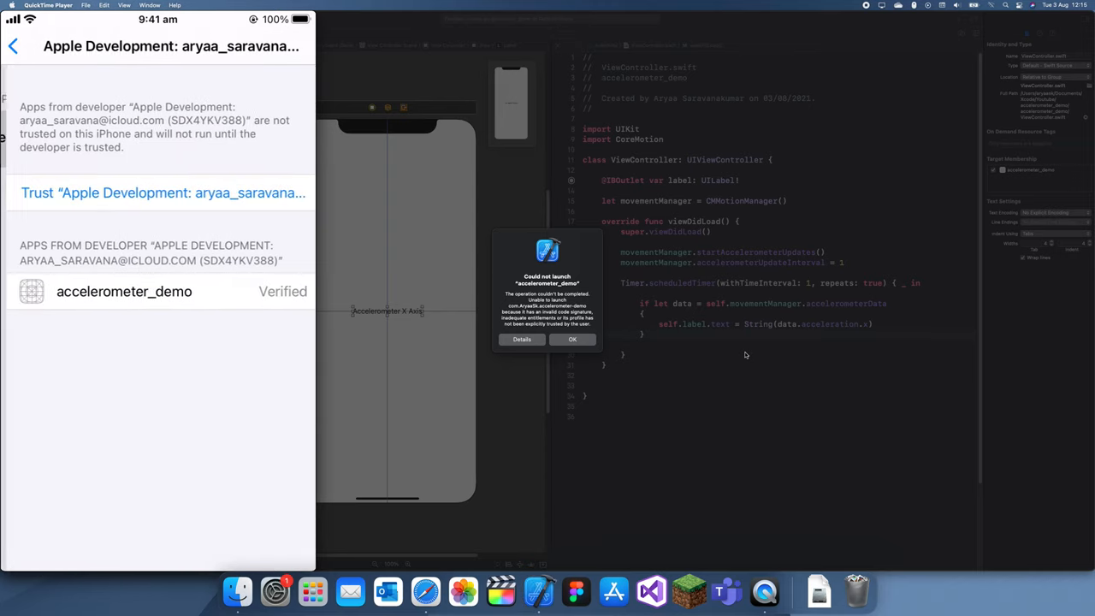
left_click(162, 193)
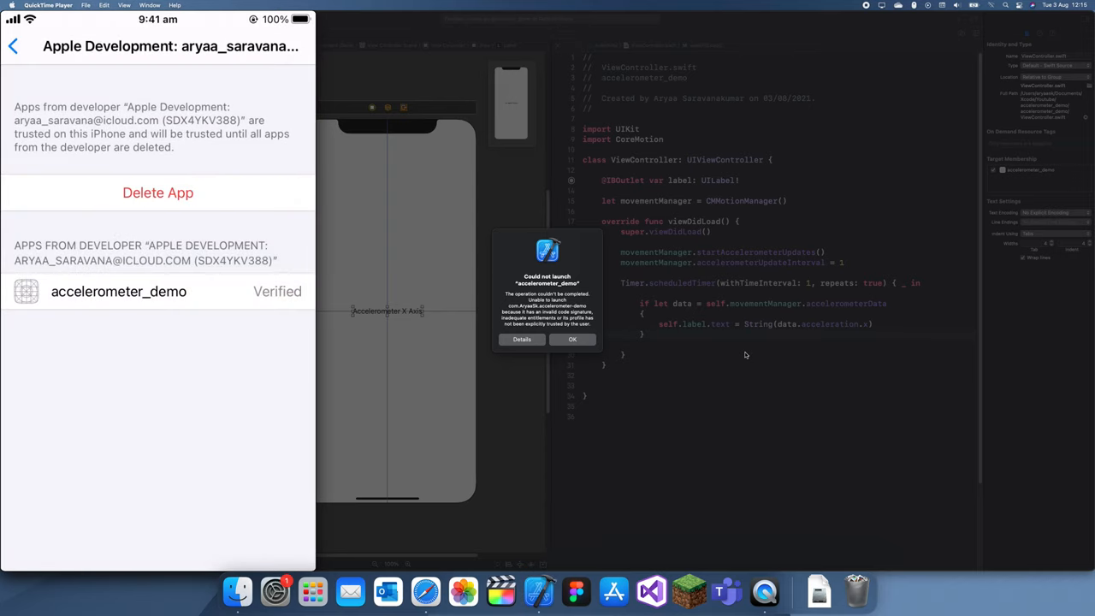
left_click(14, 46)
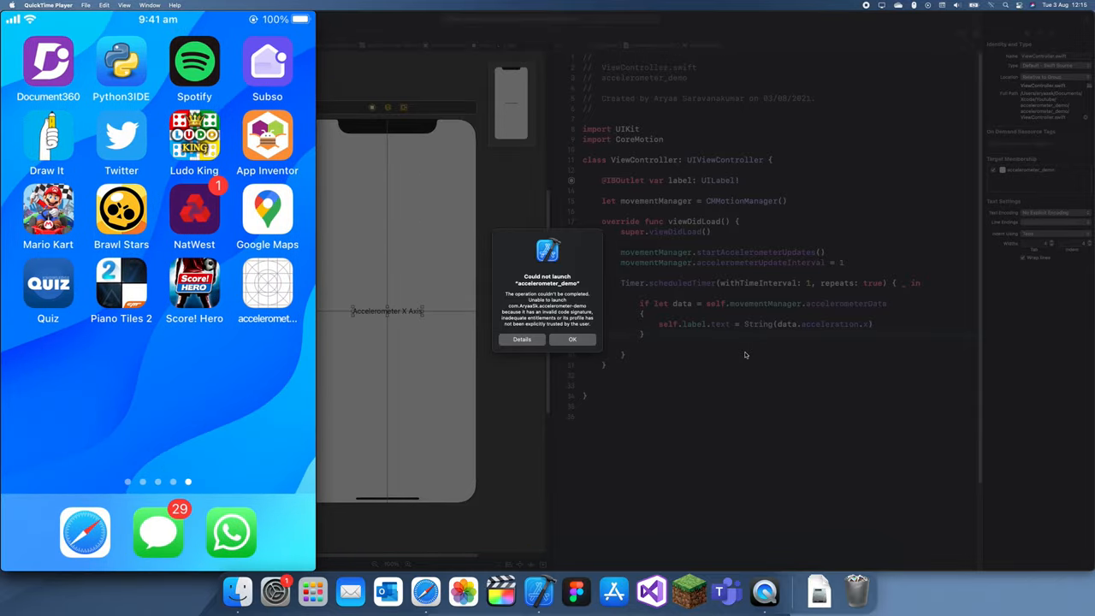
left_click(572, 338)
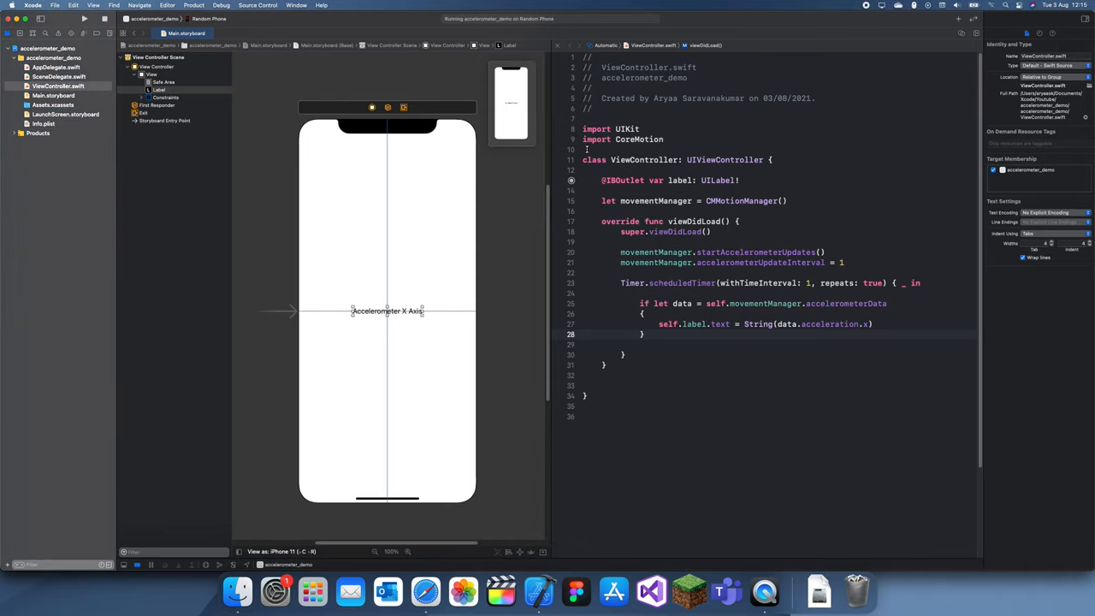
Change withTimeInterval from 1 to 0.1 and bring the mirrored iPhone forward.
left_click(587, 150)
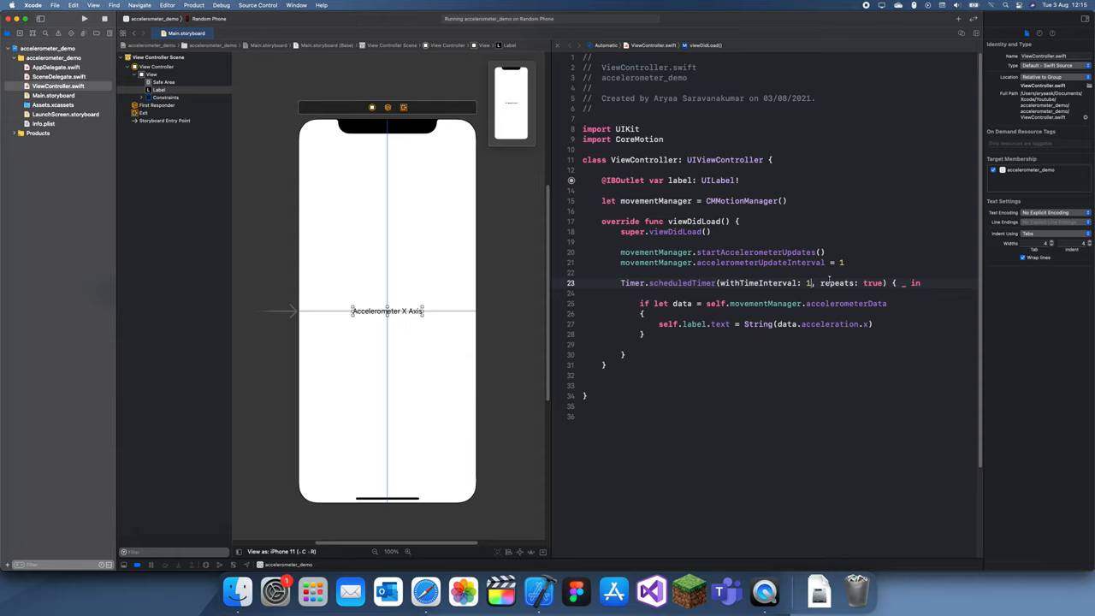
type("0.")
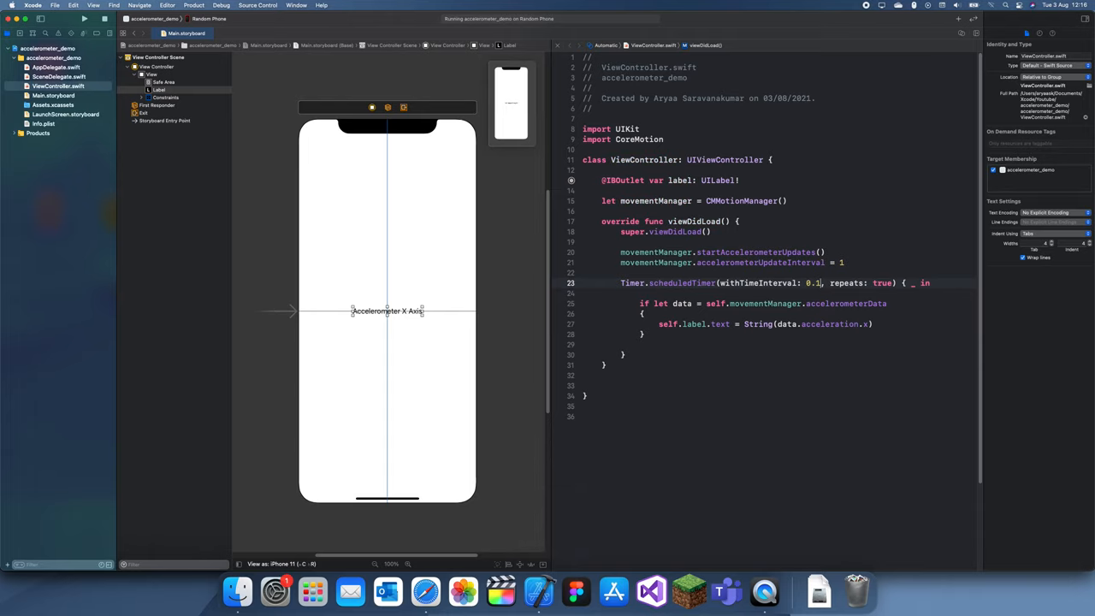
left_click(764, 591)
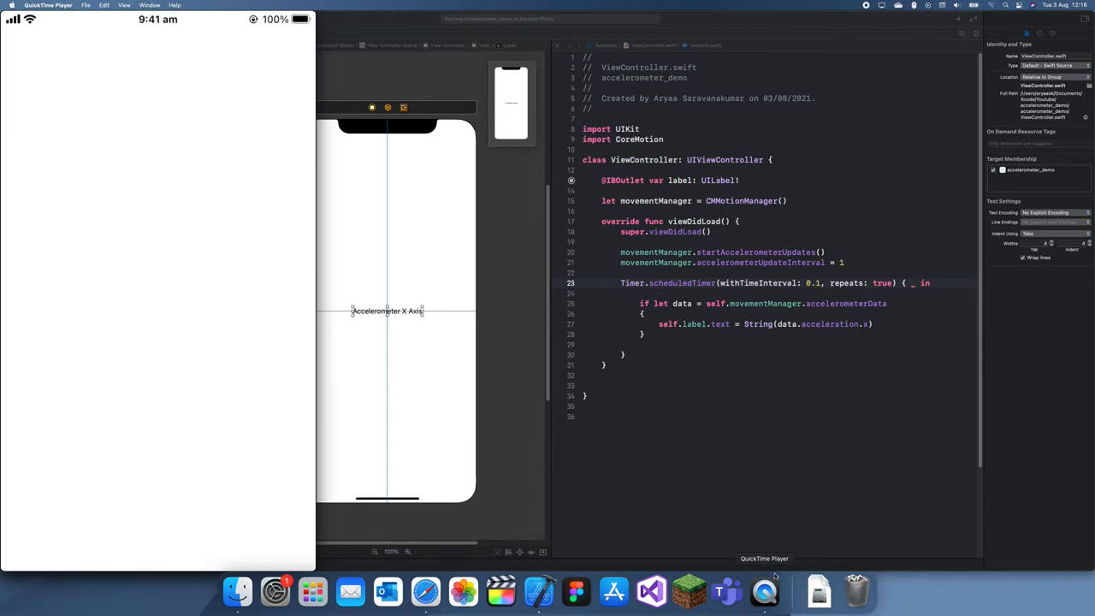